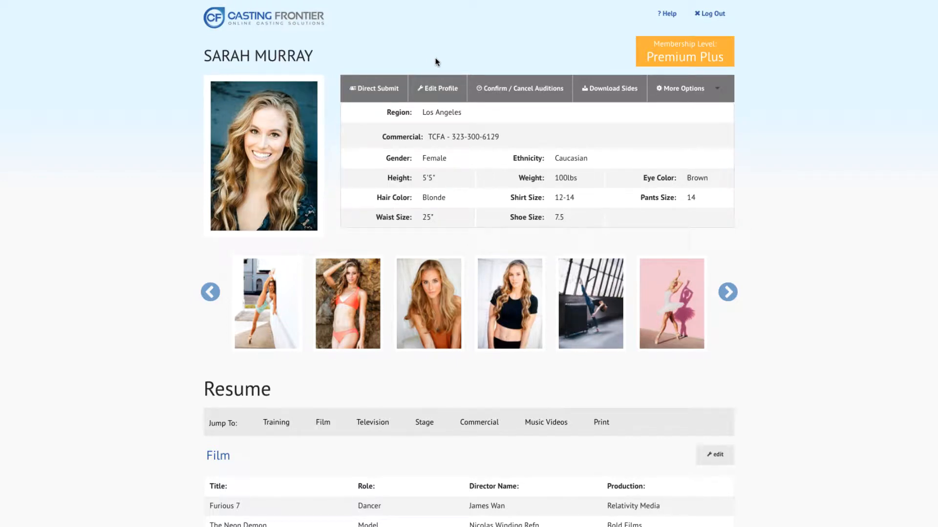
mouse_move(432, 76)
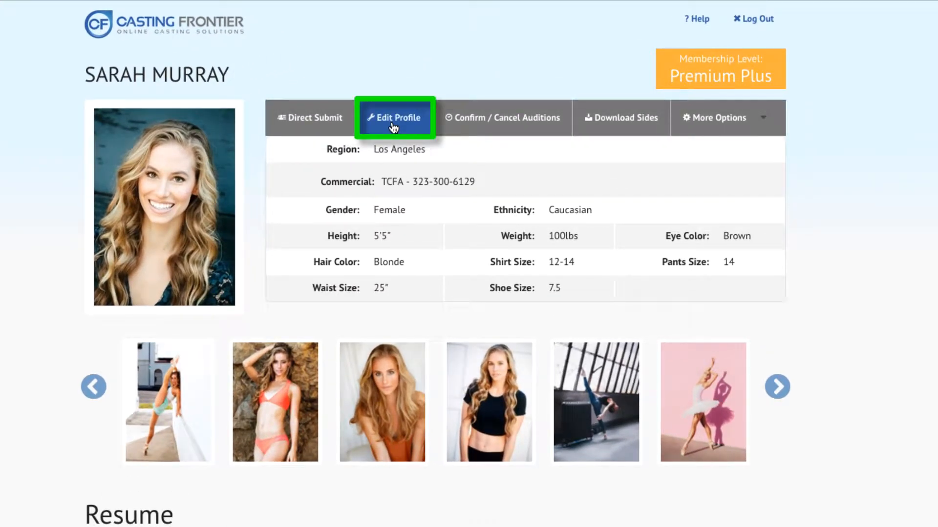
Switch the talent profile into editing mode from the profile toolbar
click(394, 118)
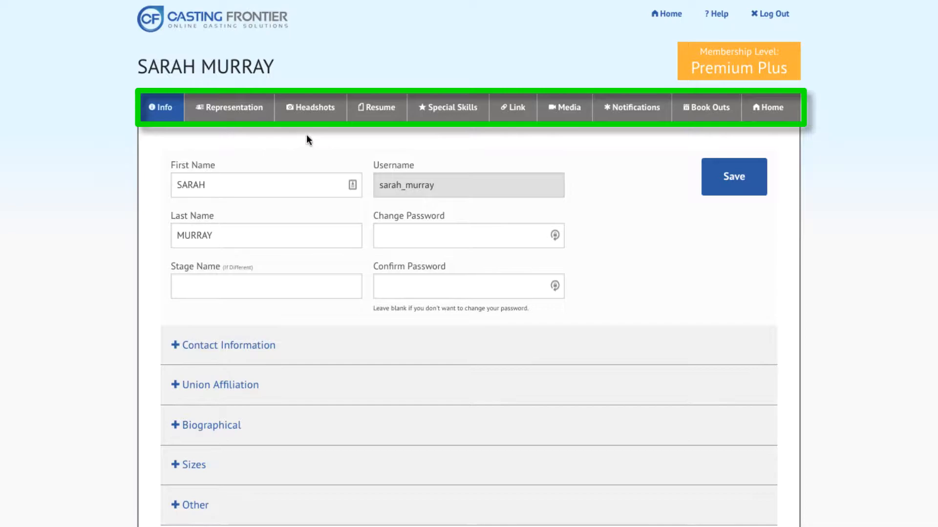
Show the Headshots section and scroll past current photos to the empty Add Photo slots
click(309, 107)
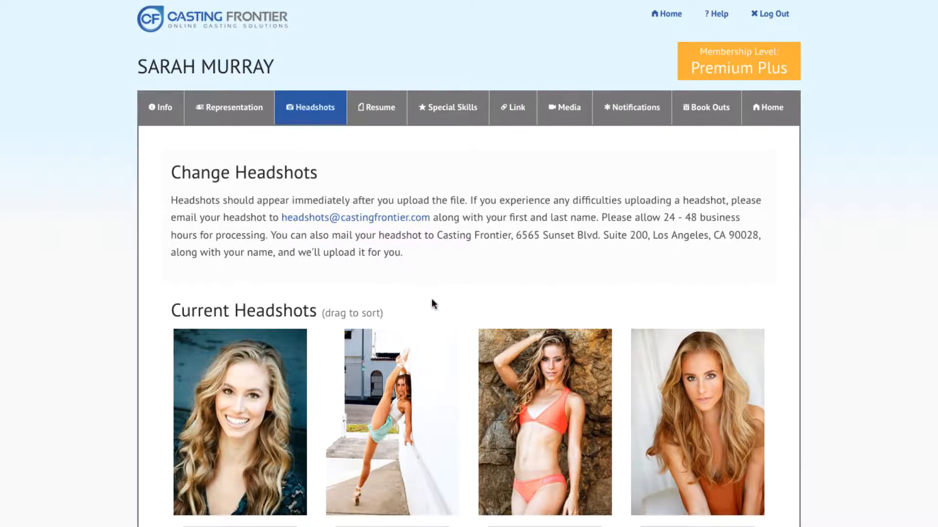
scroll(down, 3)
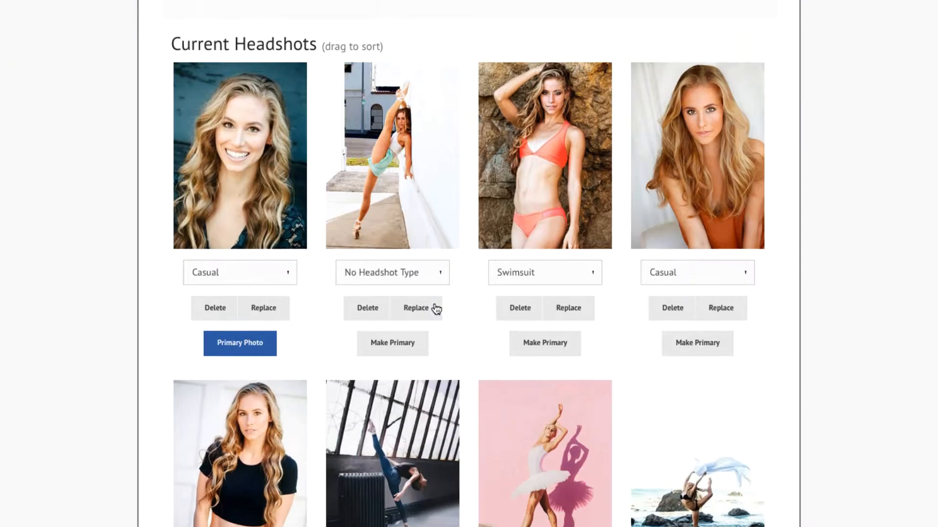
scroll(down, 3)
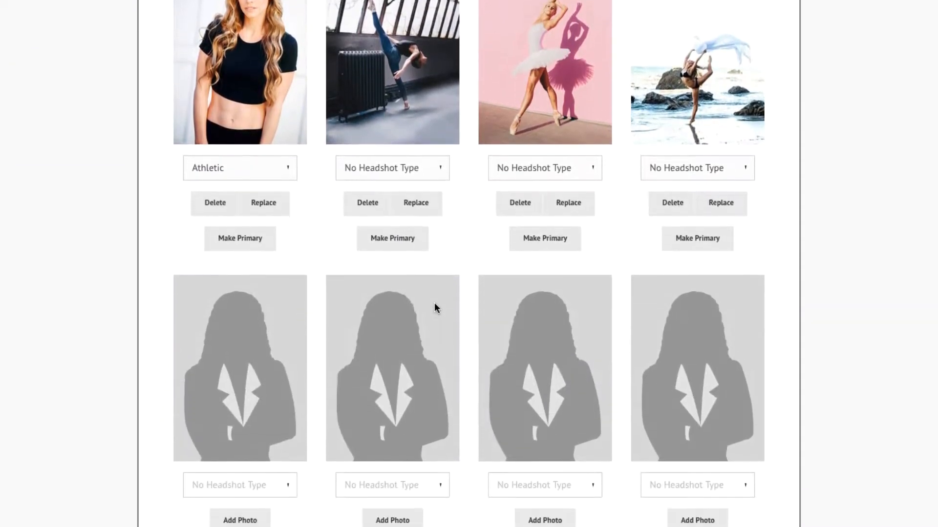
scroll(down, 3)
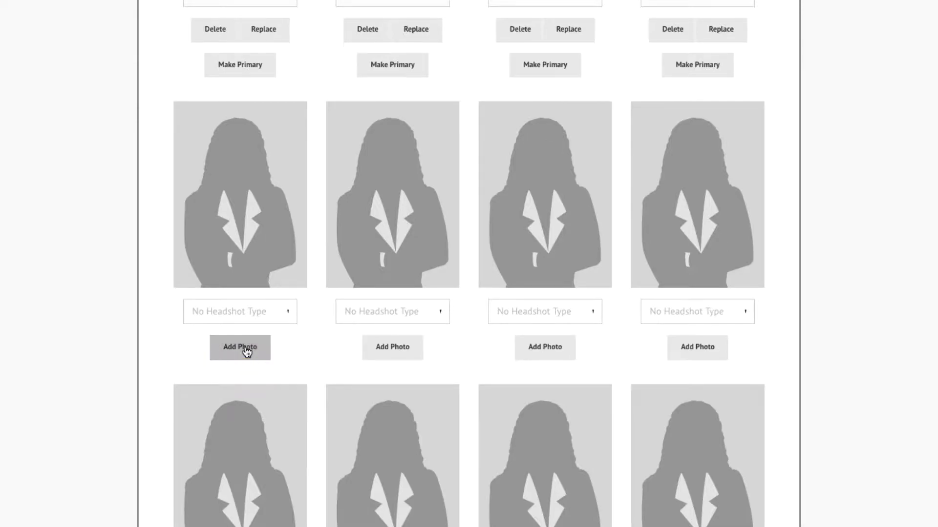
click(239, 347)
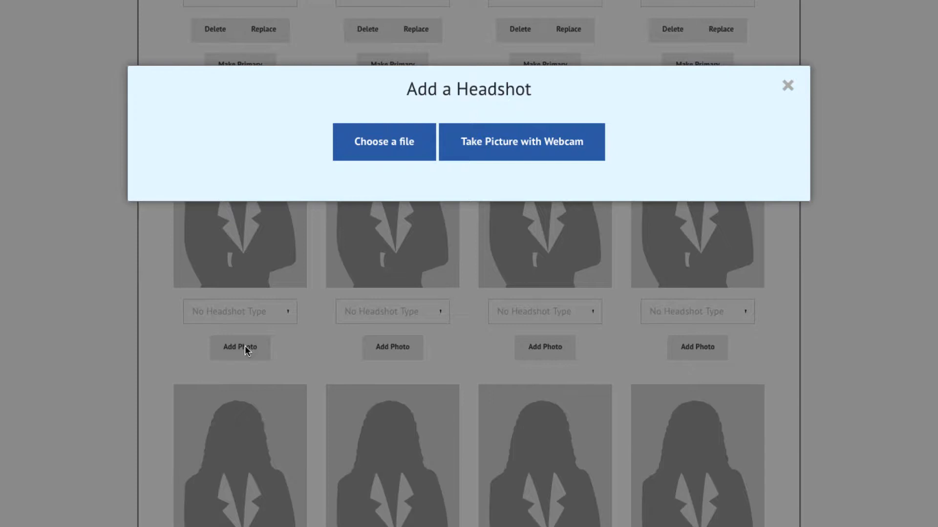
mouse_move(496, 158)
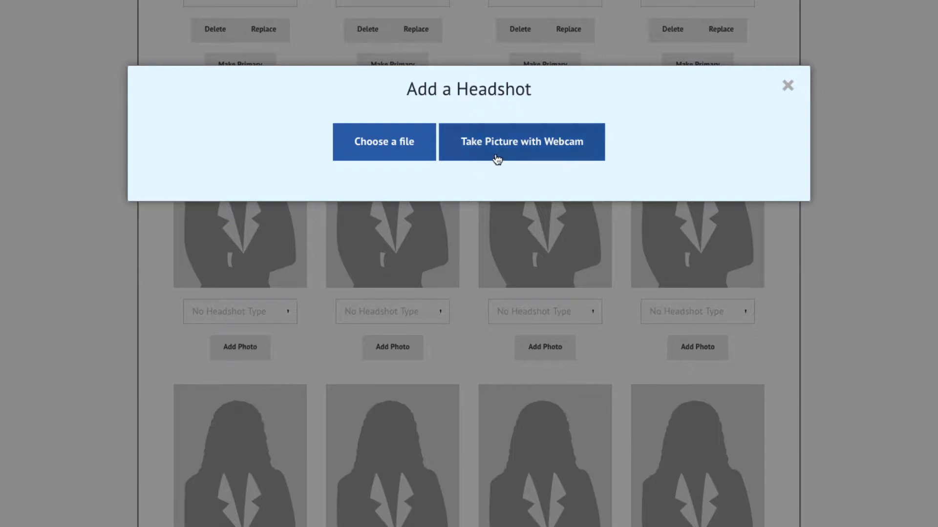
click(521, 142)
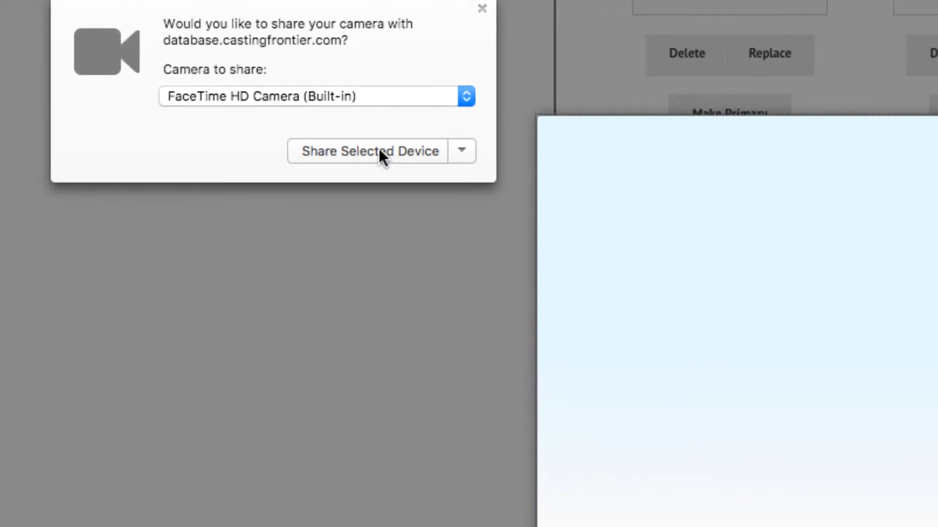
click(369, 150)
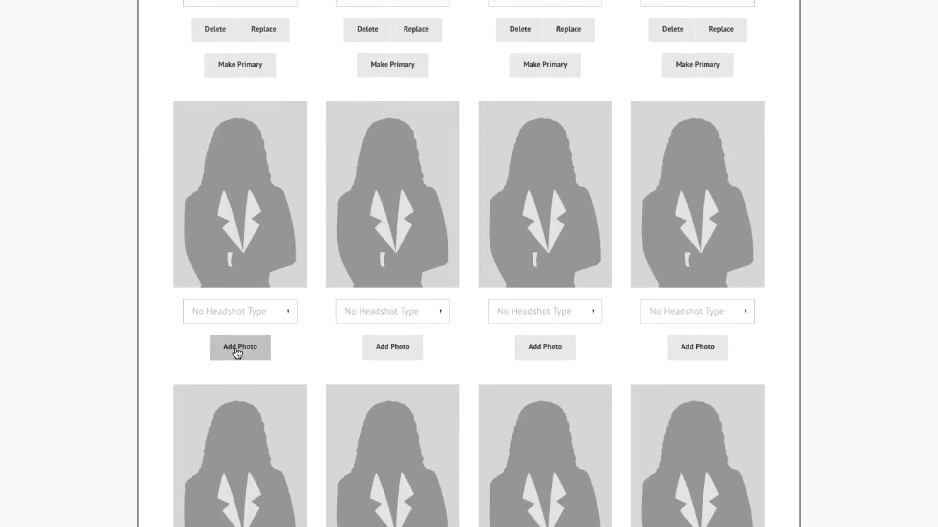
Add a photo to the first empty slot, uploading 8.jpeg from the computer into the crop editor
scroll(down, 3)
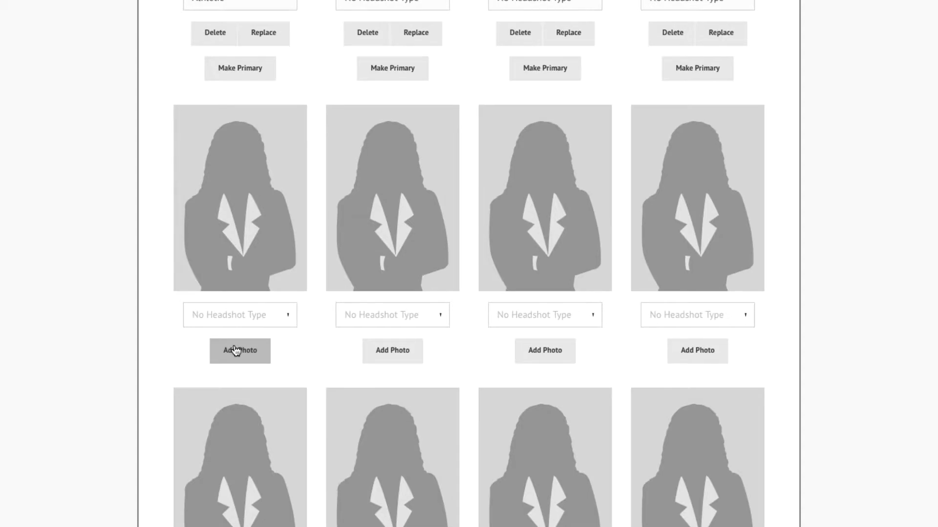
click(239, 351)
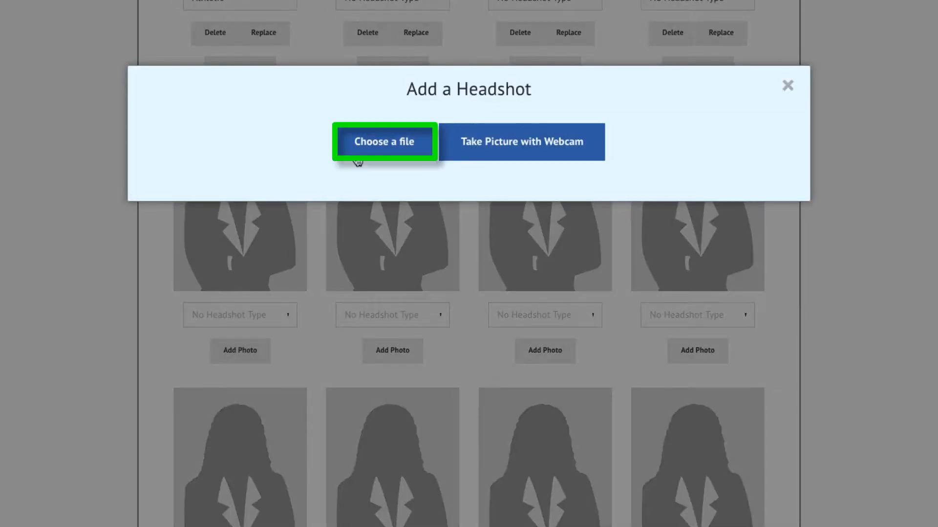
click(383, 142)
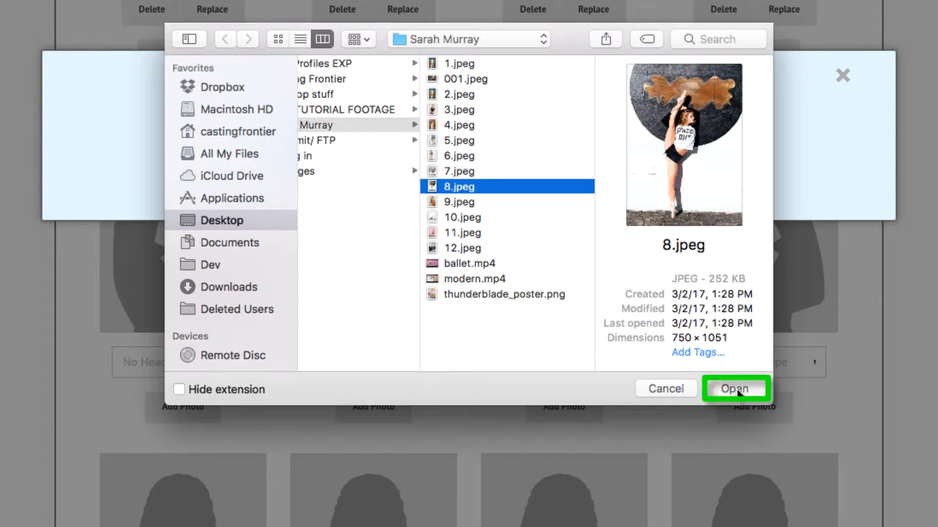
click(735, 389)
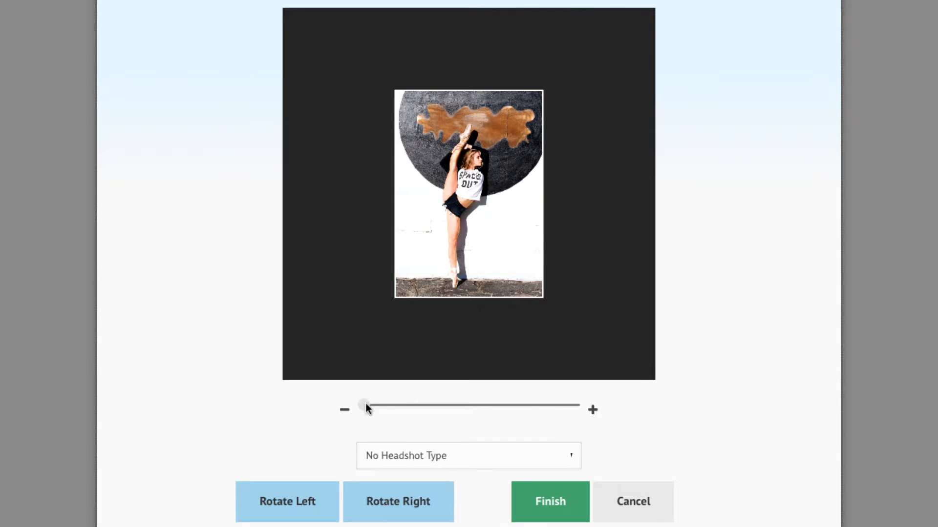
Keep the dancer photo fitted and upright, set its type to Arty, and save the headshot
drag(366, 406, 436, 407)
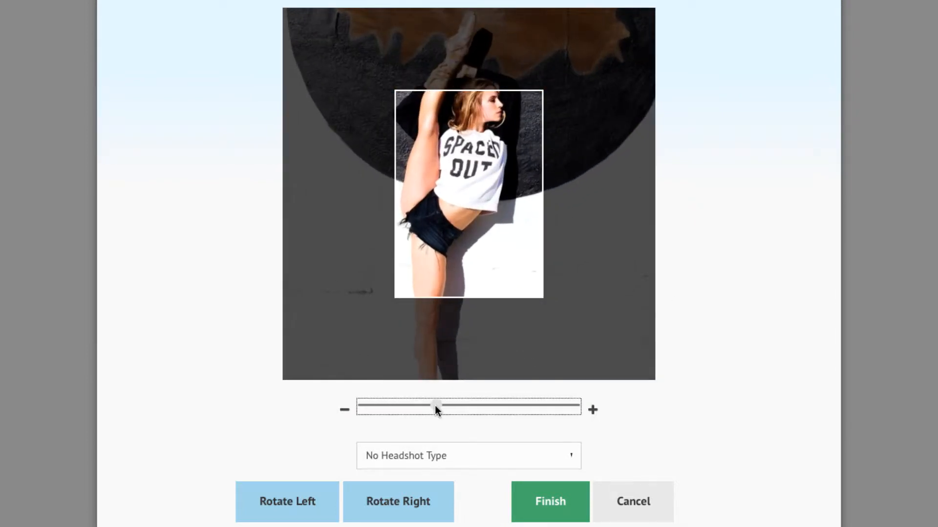
drag(434, 407, 363, 406)
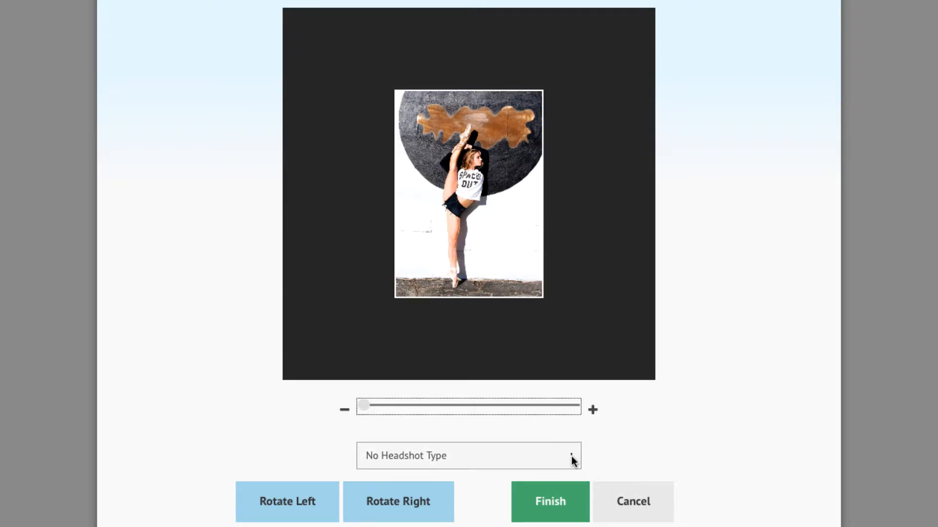
click(468, 456)
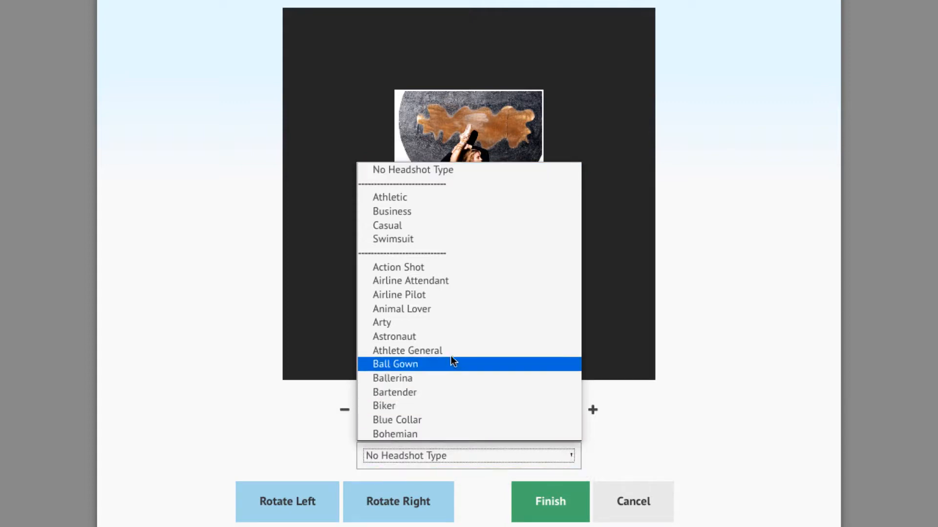
click(382, 323)
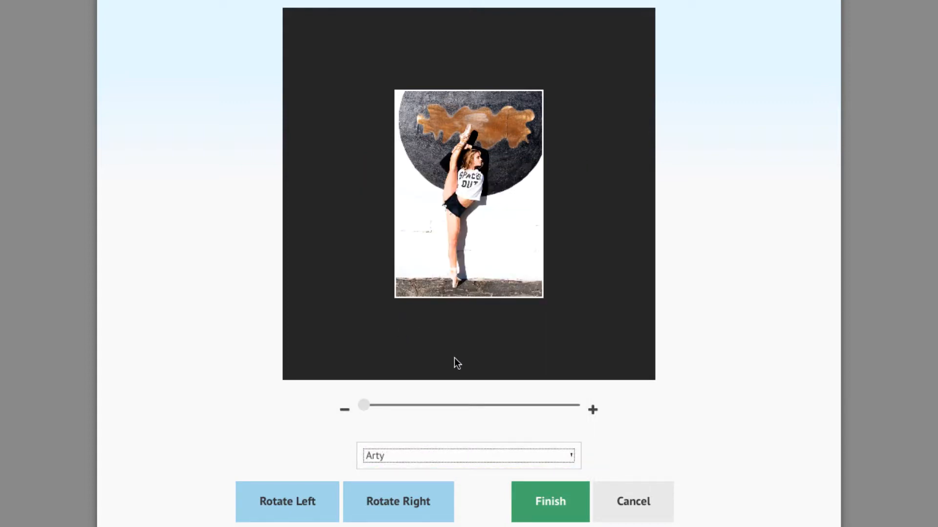
click(398, 501)
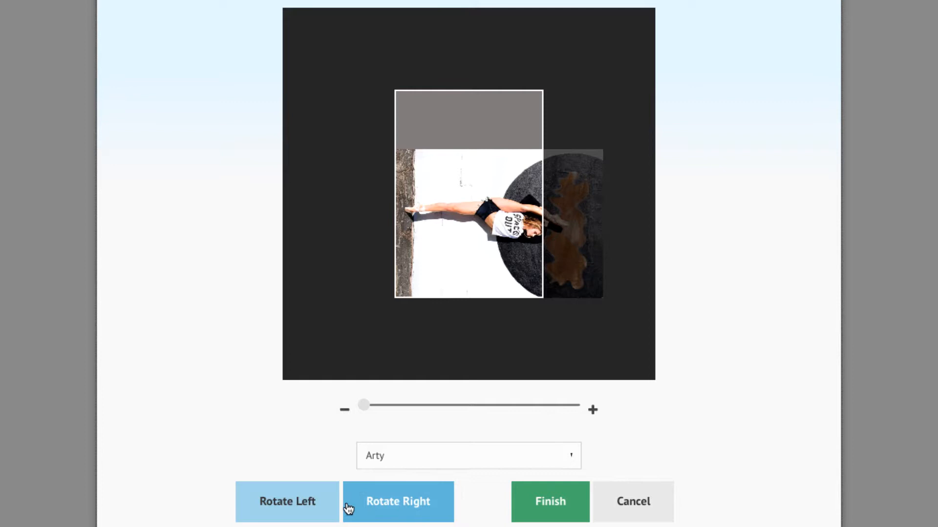
click(397, 501)
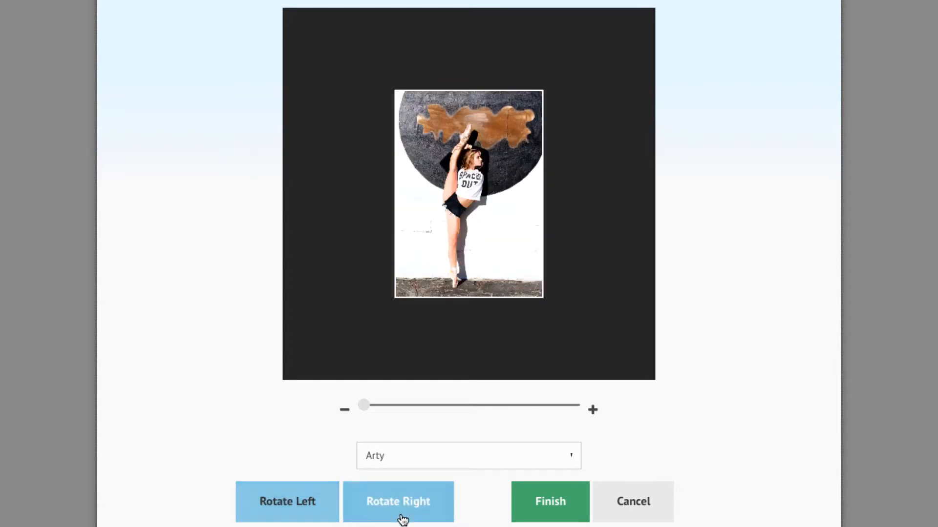
mouse_move(549, 502)
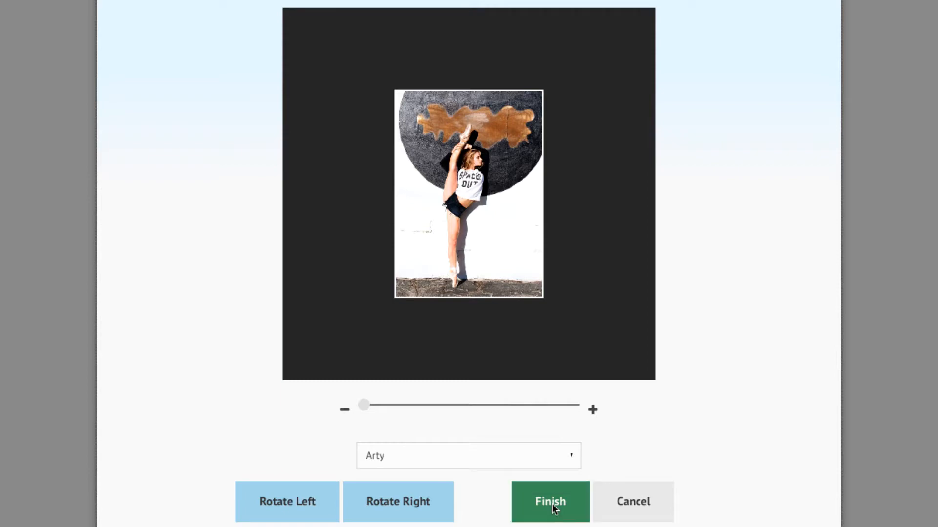
click(547, 501)
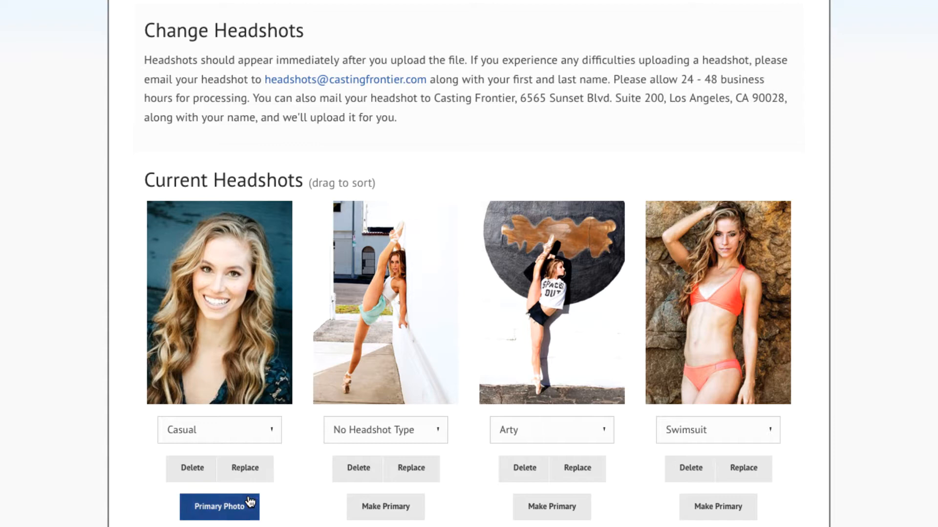
mouse_move(384, 507)
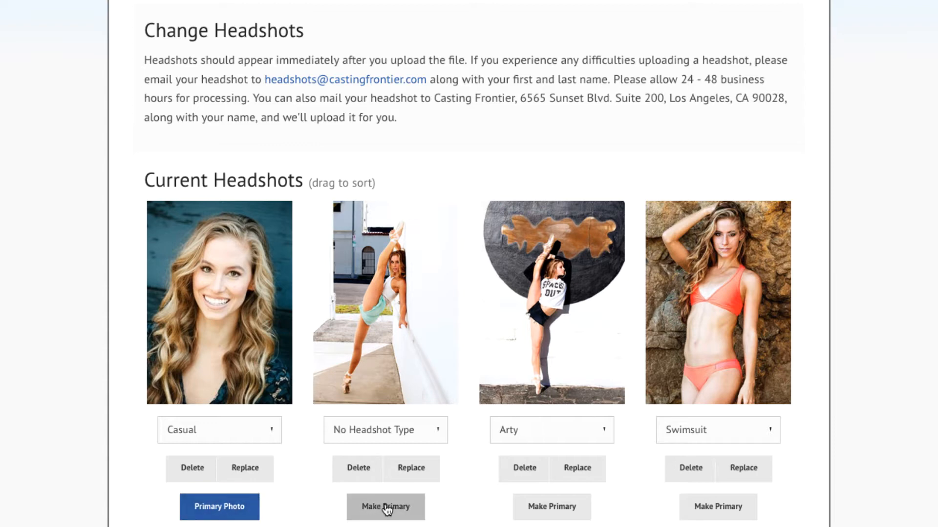
Mark the wall-side dancing photo, then the Arty headshot, as the primary photo
click(385, 507)
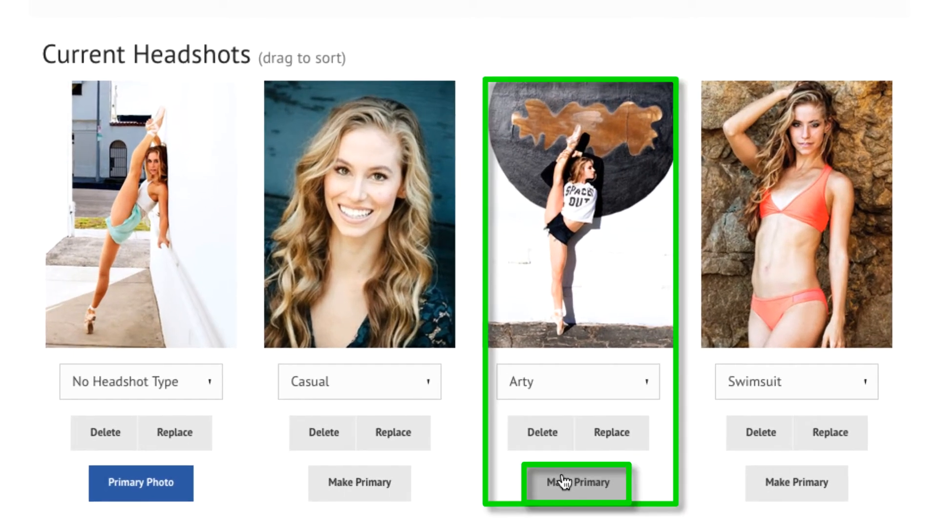
click(576, 484)
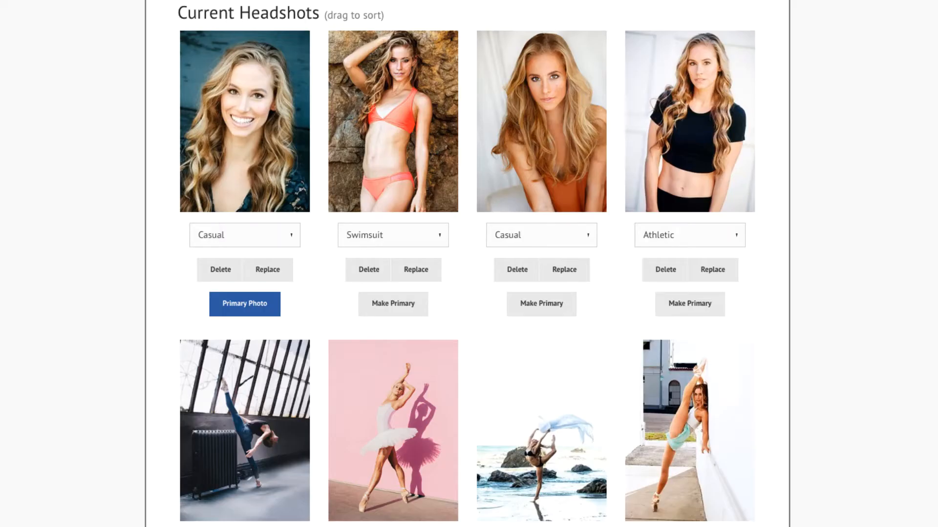
Begin replacing the wall-side dancing headshot, reaching the Add a Headshot prompt
scroll(down, 3)
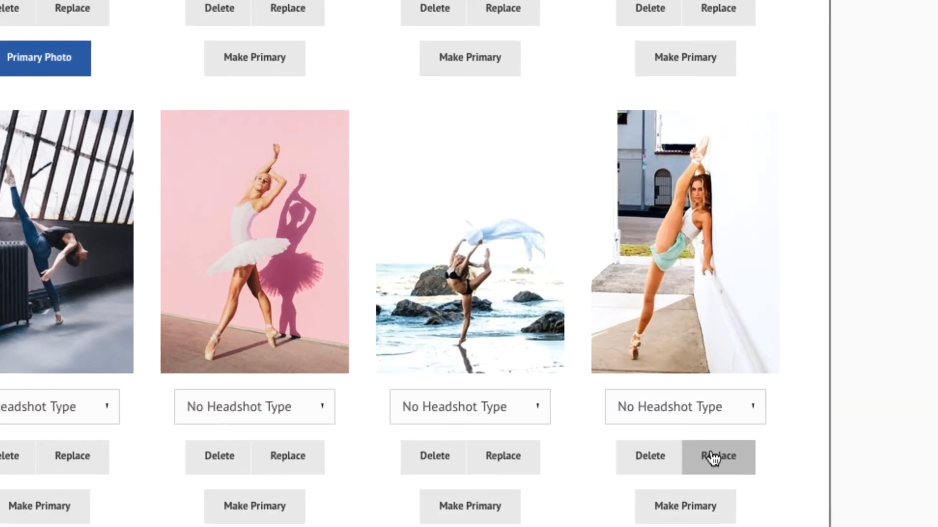
click(717, 456)
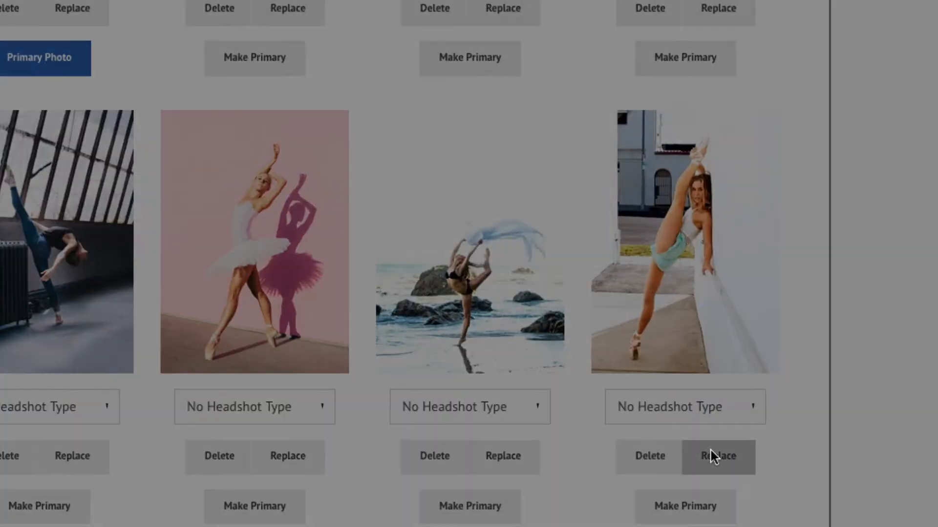
click(718, 456)
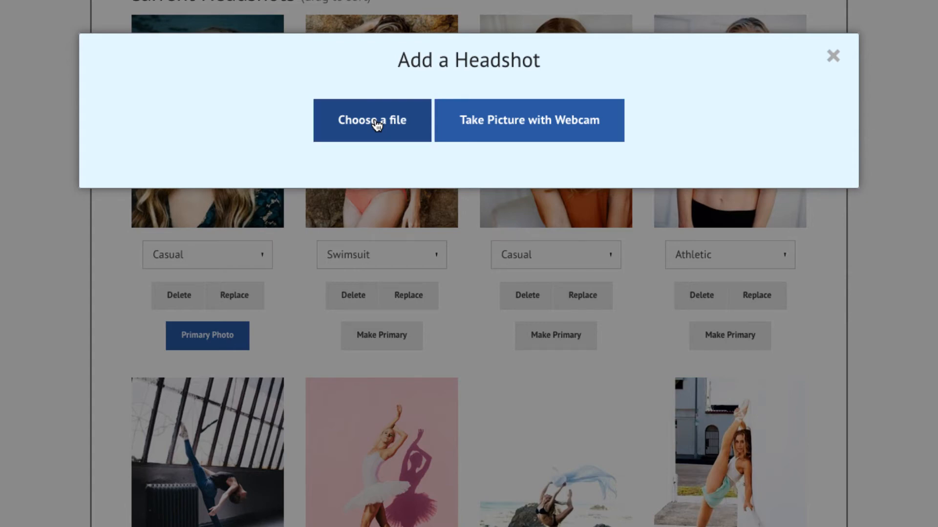
Upload 6.jpeg as the replacement image and save it, getting the success confirmation
click(371, 120)
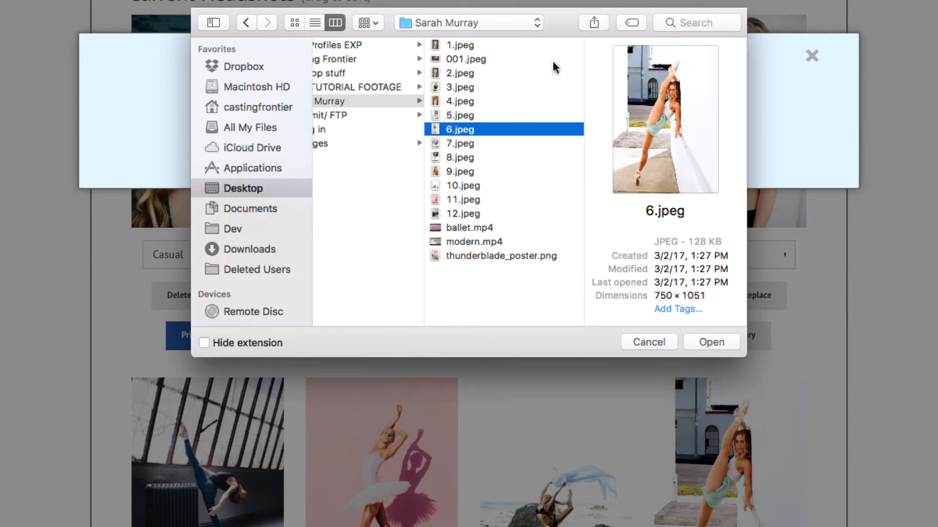
click(712, 342)
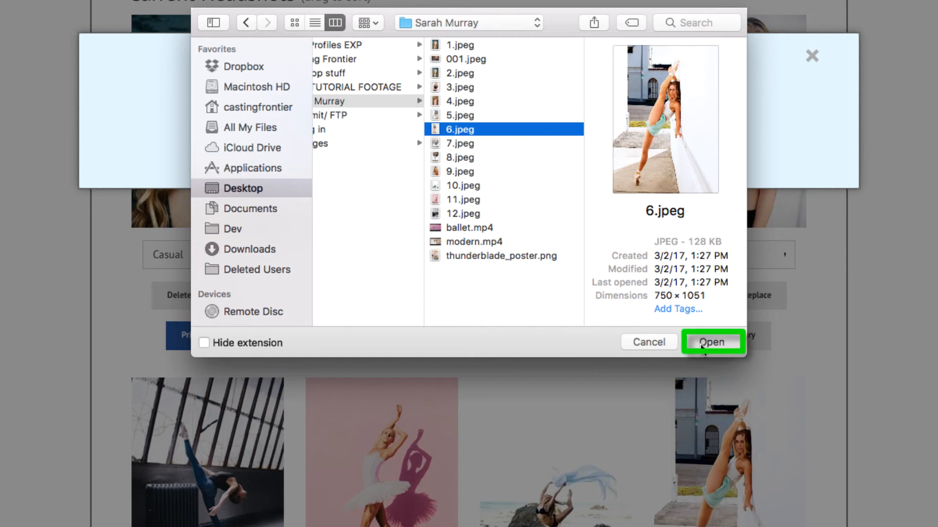
click(712, 342)
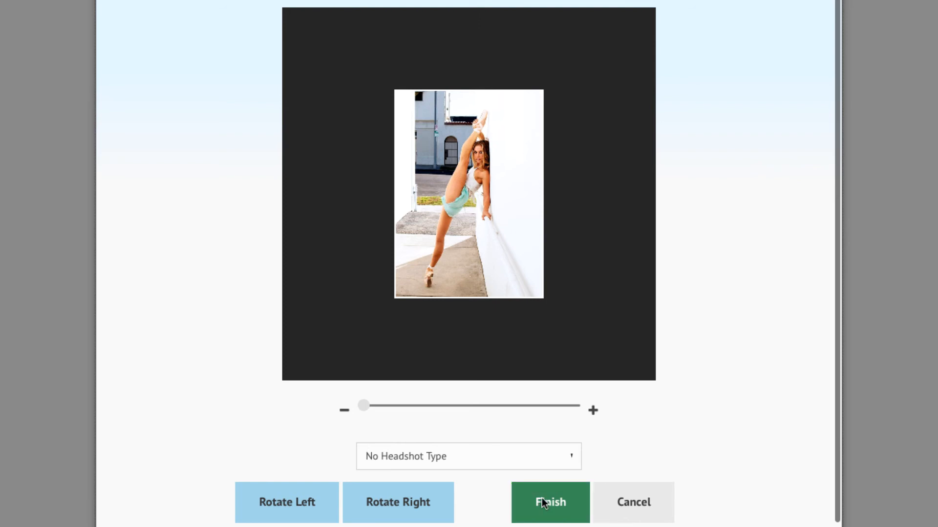
click(549, 502)
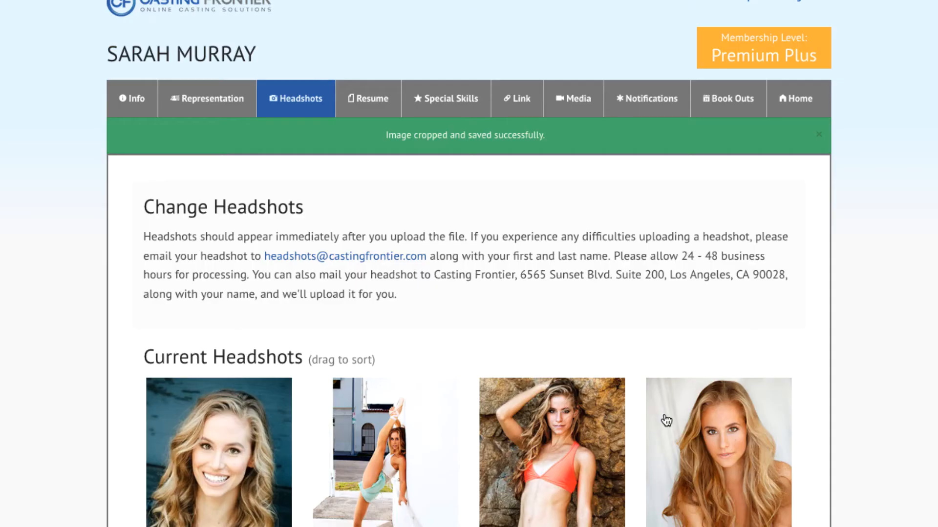
scroll(down, 3)
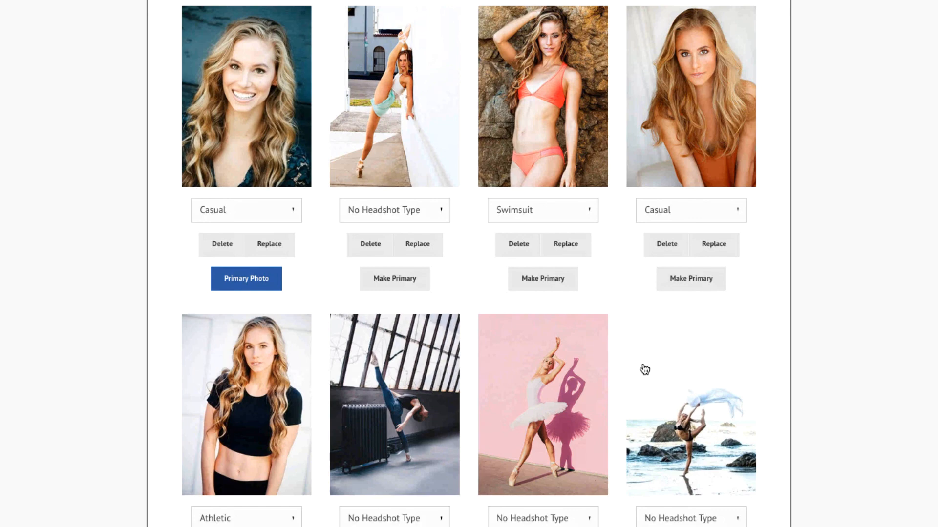